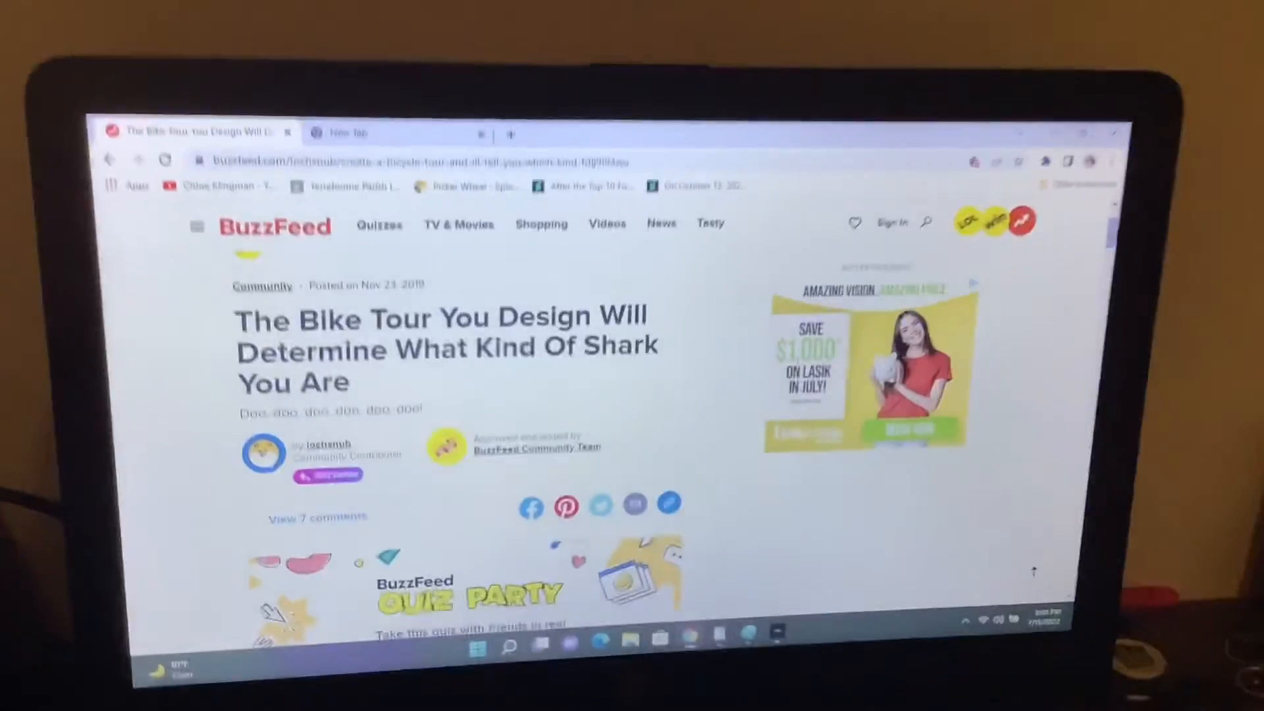
Scroll through the quiz questions from the excitement question down to 'Choose a bike:'
{"action": "scroll", "scroll_direction": "down", "scroll_amount": 3}
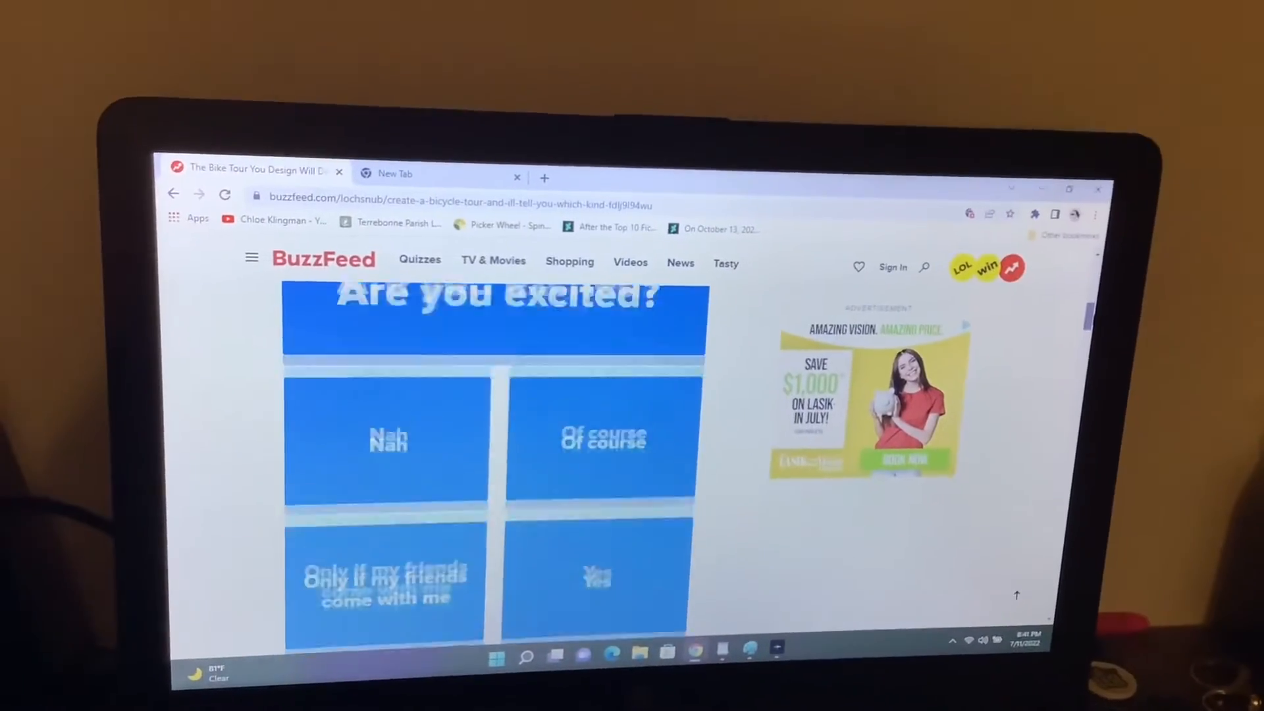
{"action": "scroll", "scroll_direction": "down", "scroll_amount": 3}
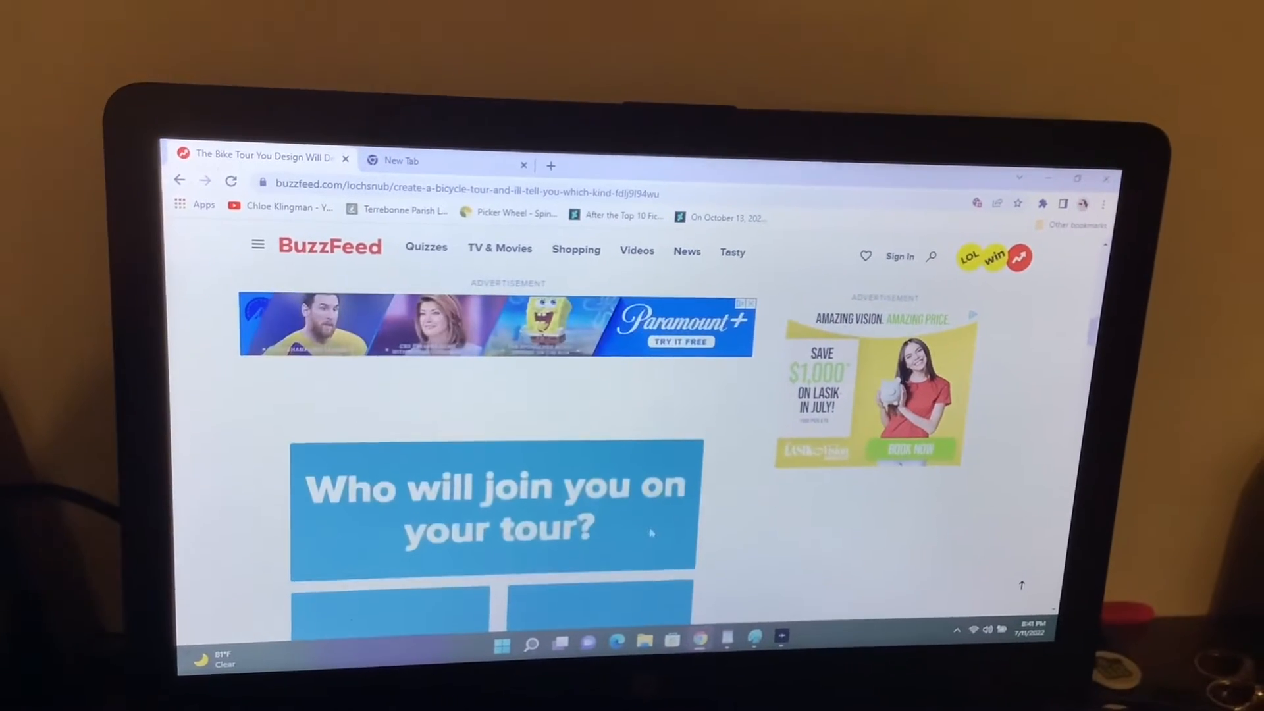
{"action": "scroll", "scroll_direction": "down", "scroll_amount": 3}
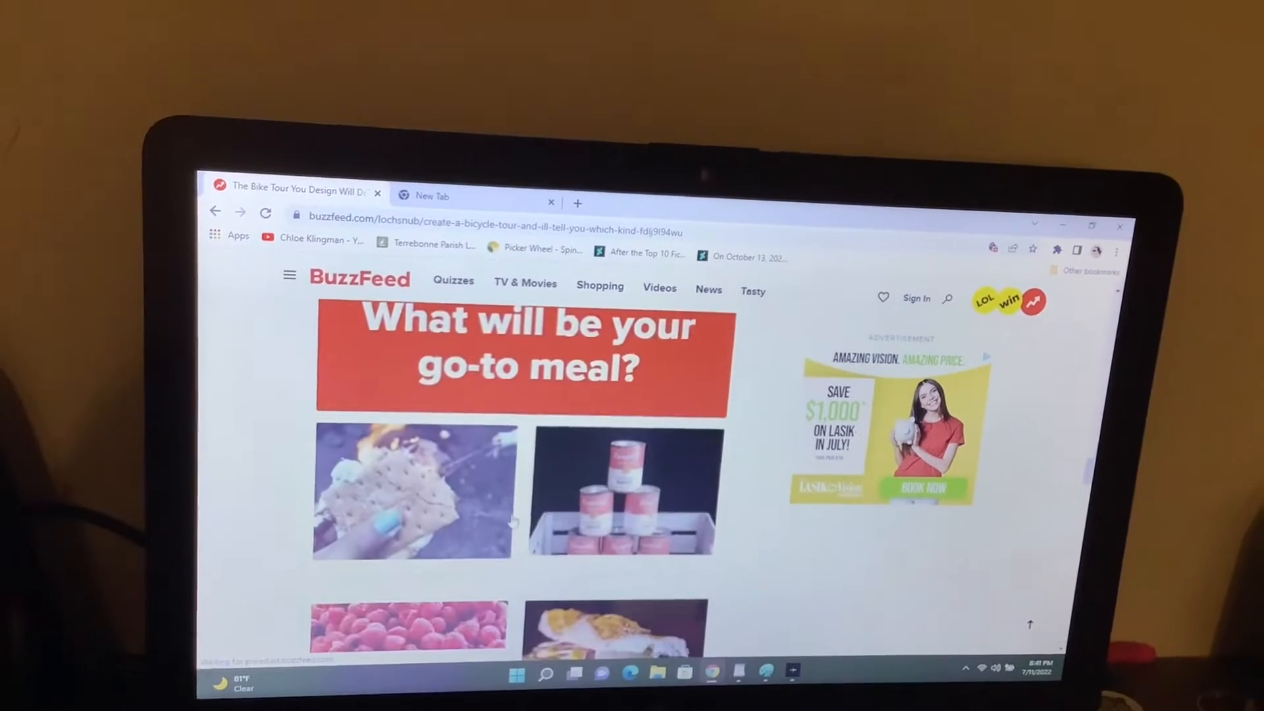
{"action": "scroll", "scroll_direction": "down", "scroll_amount": 3}
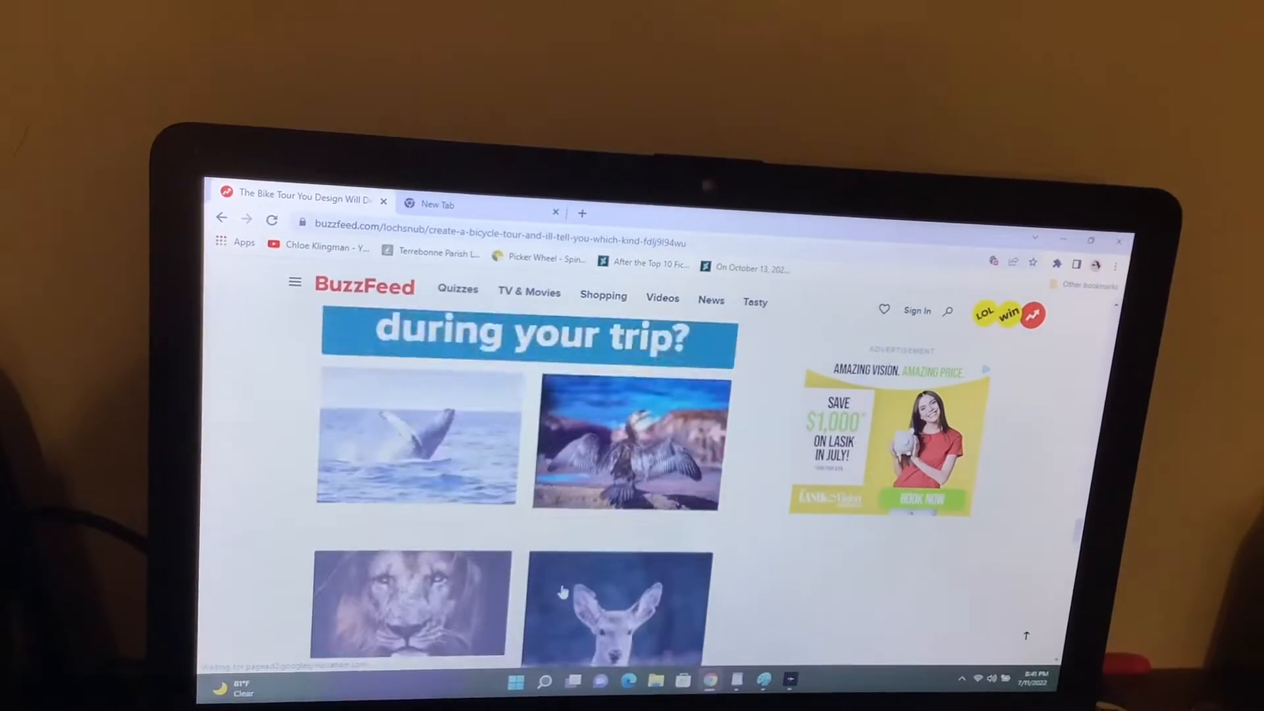
{"action": "scroll", "scroll_direction": "down", "scroll_amount": 3}
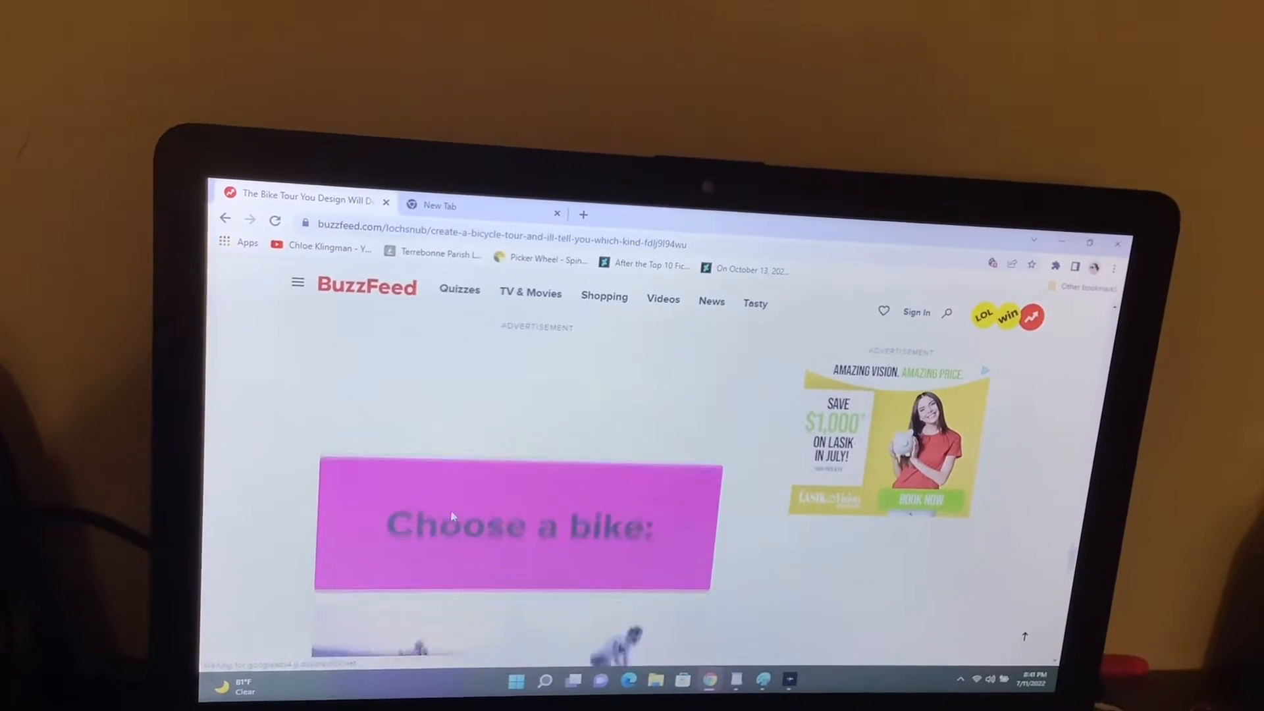
{"action": "scroll", "scroll_direction": "down", "scroll_amount": 3}
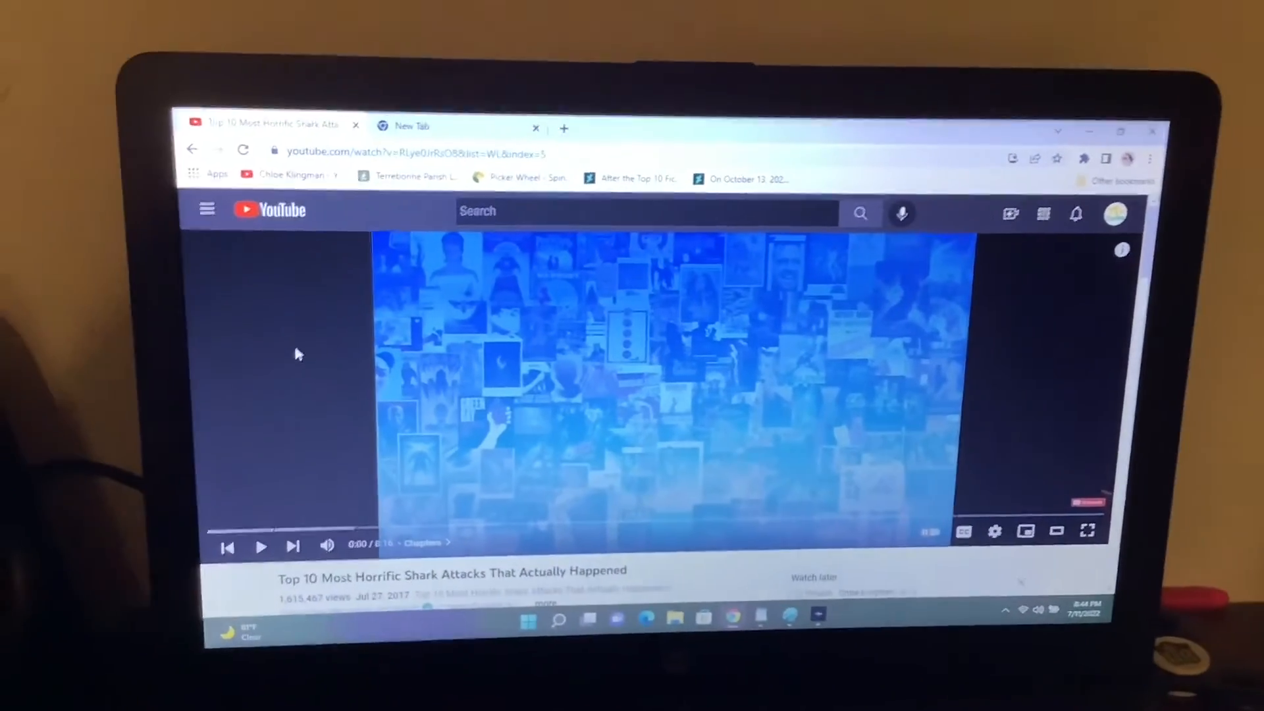
Start playback of the Top 10 Most Horrific Shark Attacks video
{"action": "left_click", "coordinate": [261, 546]}
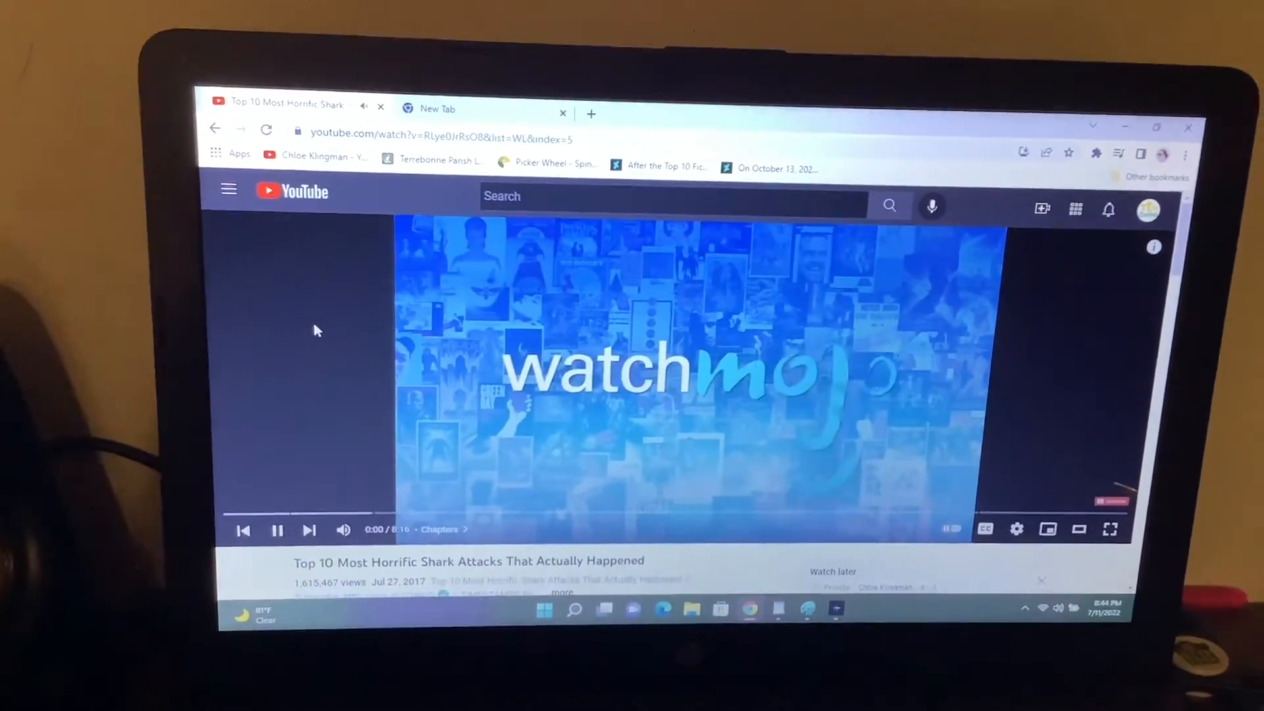